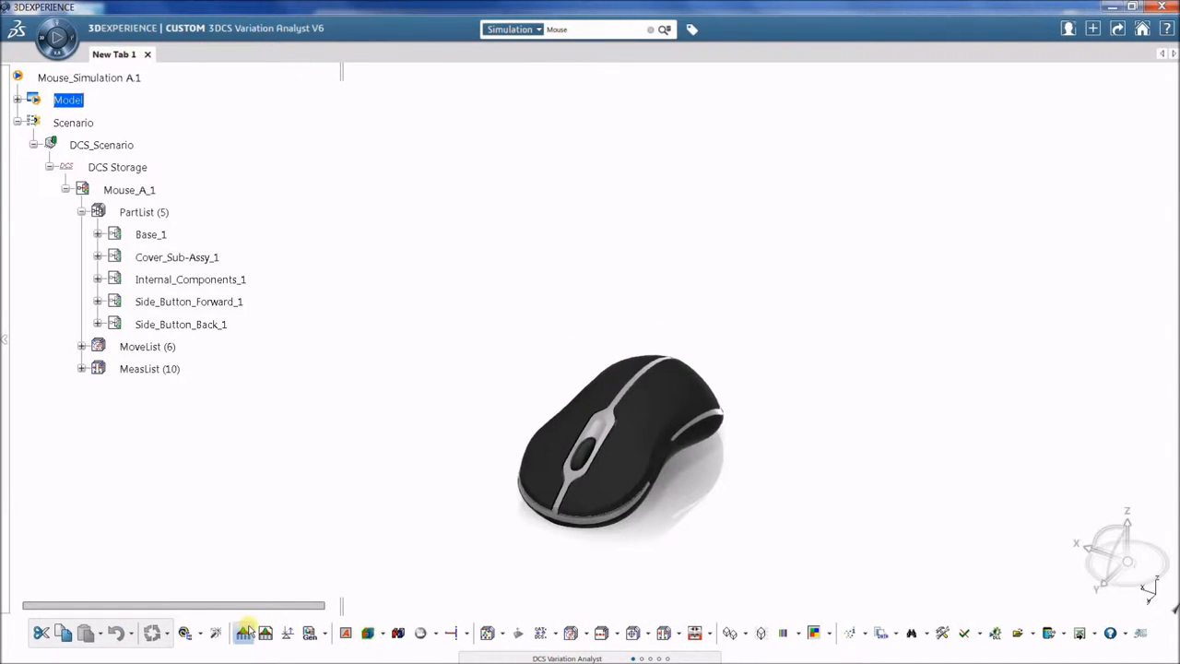
# Step: Open Run Analysis with Monte Carlo at 2000 runs and HLM Sensitivity enabled
pyautogui.click(243, 633)
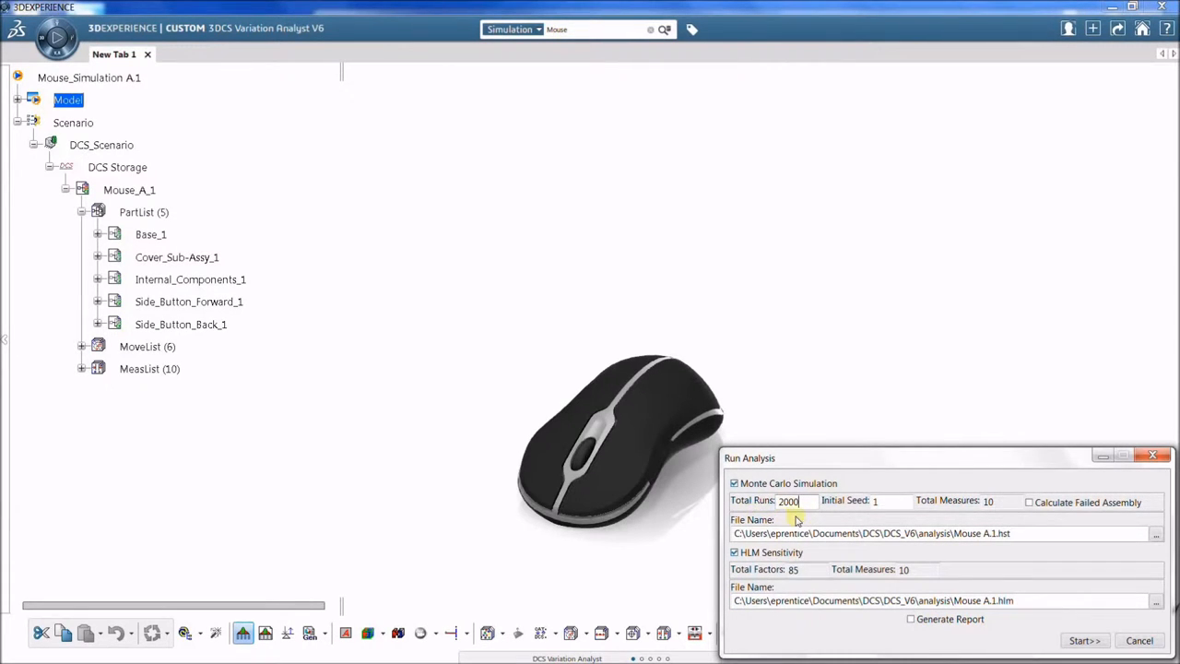
# Step: Run the analysis and view the Left_Click_Gap histogram with its contributor list
pyautogui.click(1084, 639)
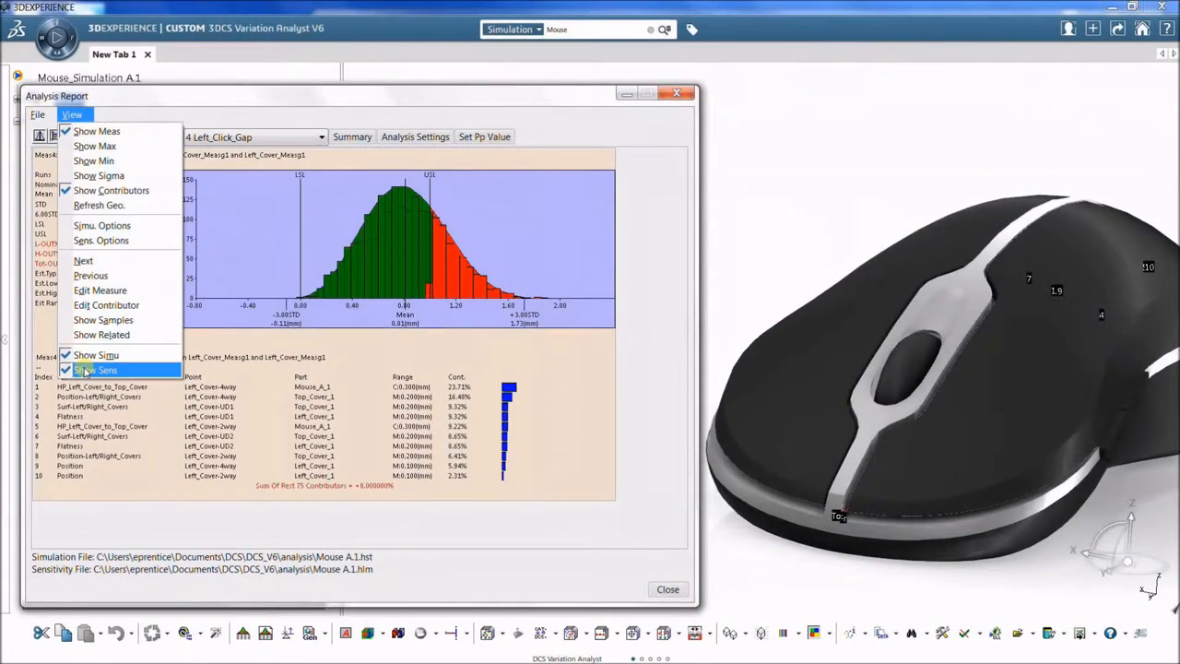
# Step: Hide sensitivity contributors and step through measure histograms back to Button_to_Button_Flush-top
pyautogui.click(107, 370)
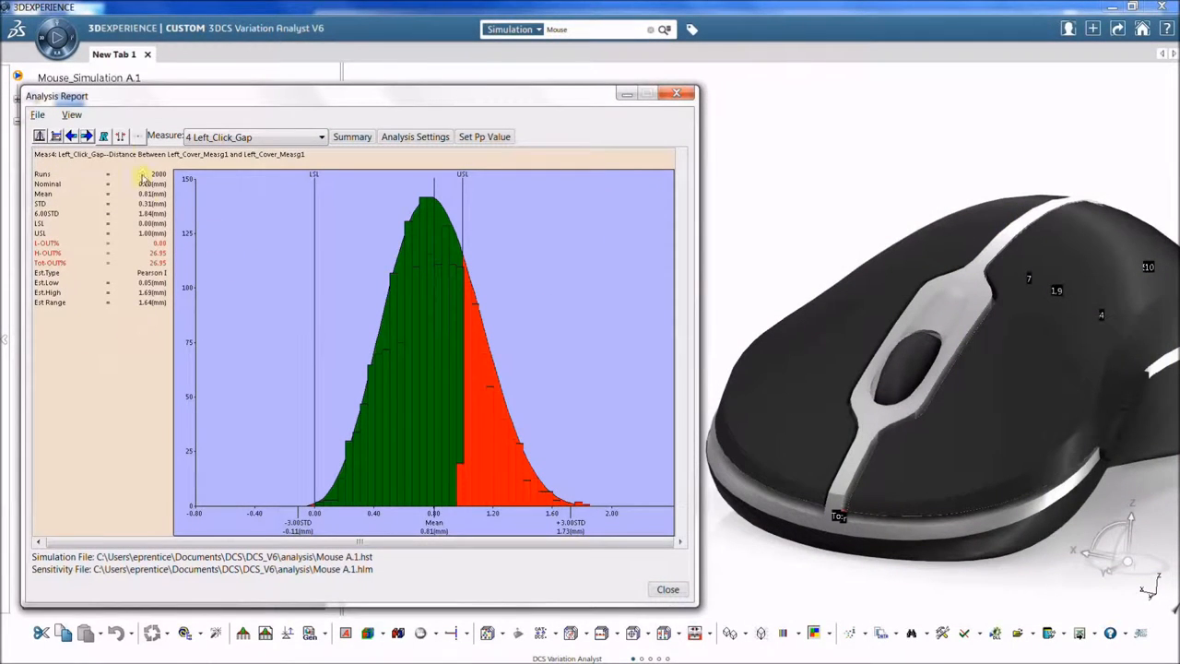
pyautogui.click(86, 136)
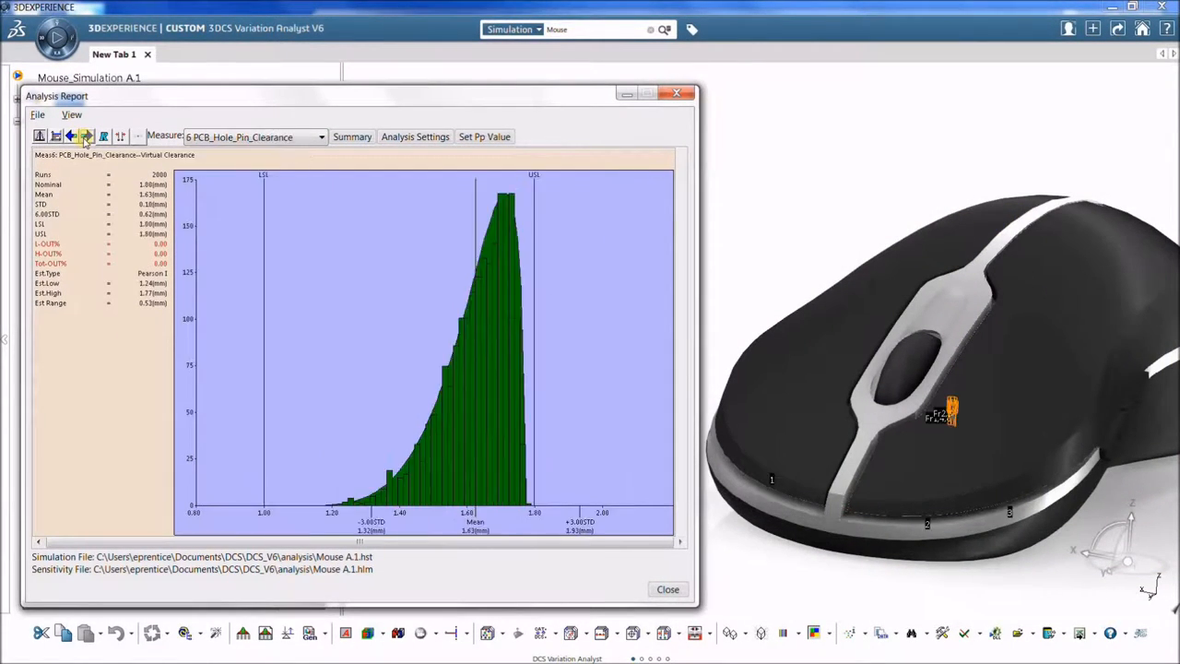
pyautogui.click(86, 137)
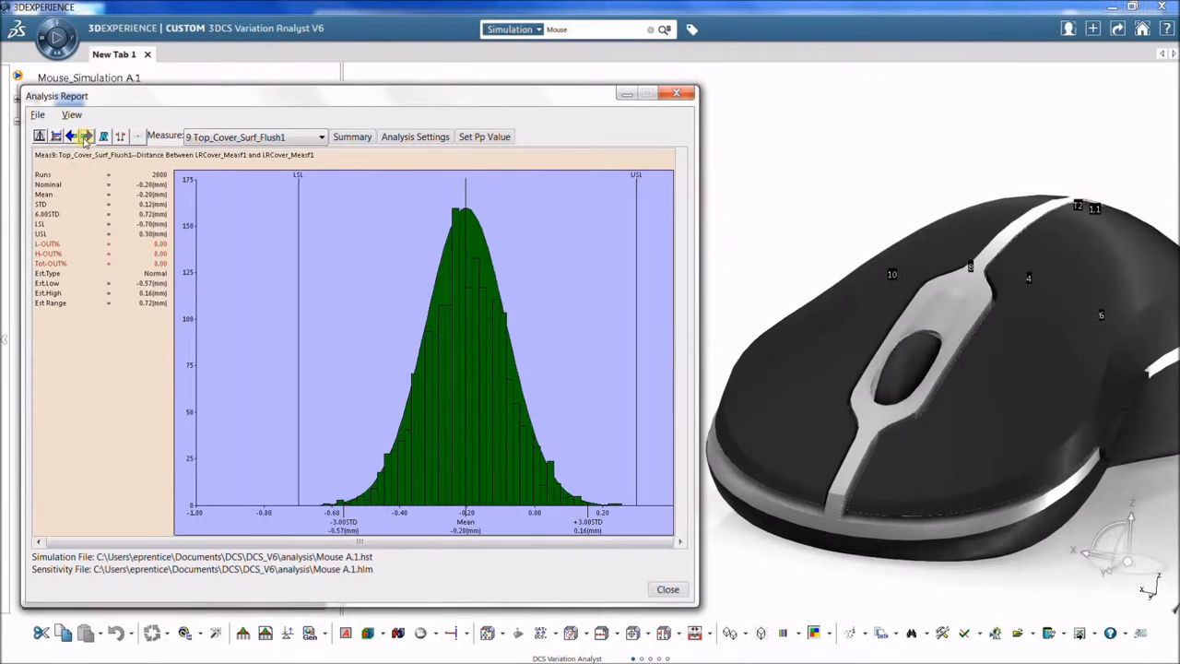
pyautogui.click(85, 136)
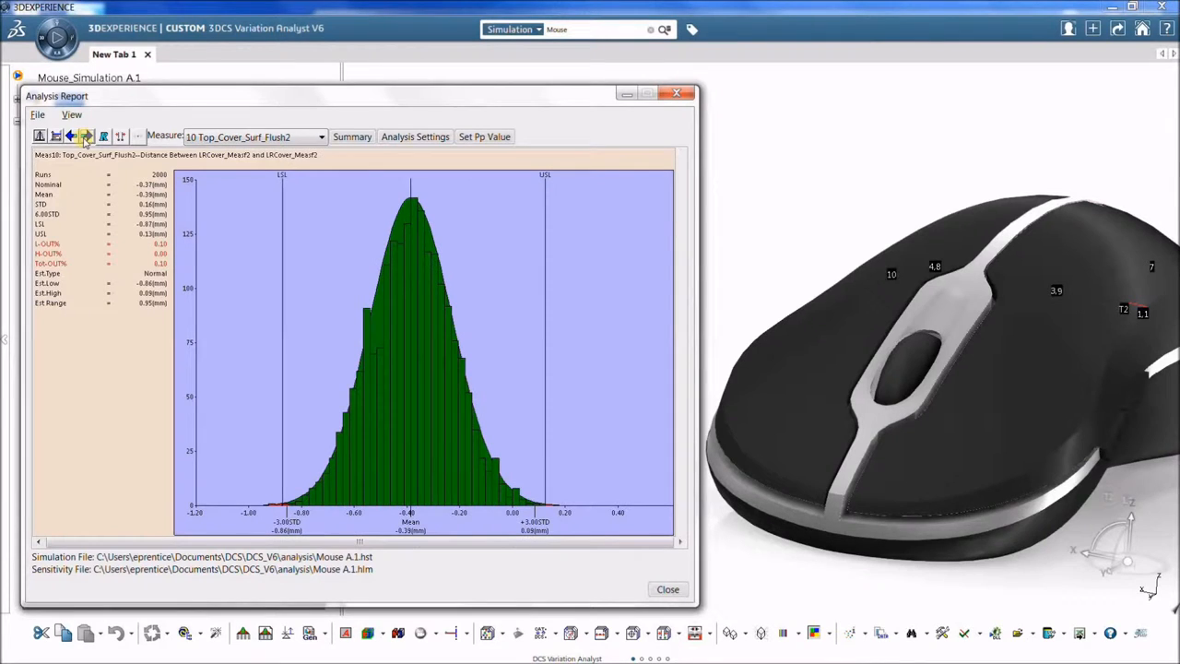
pyautogui.click(86, 136)
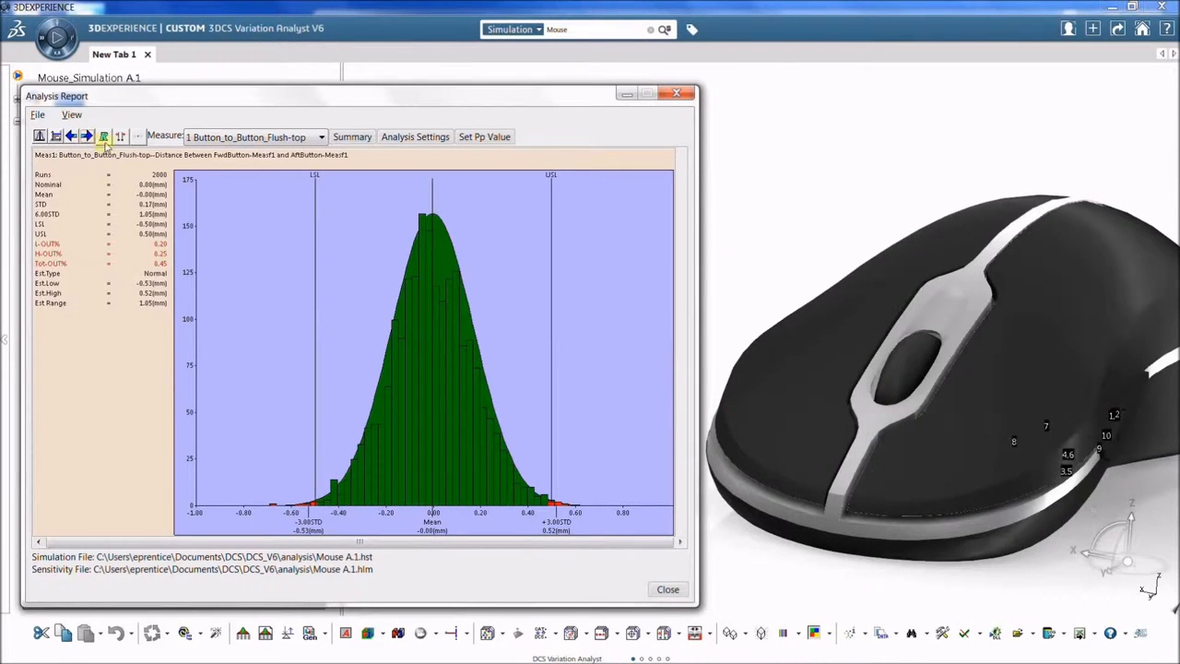
pyautogui.click(71, 114)
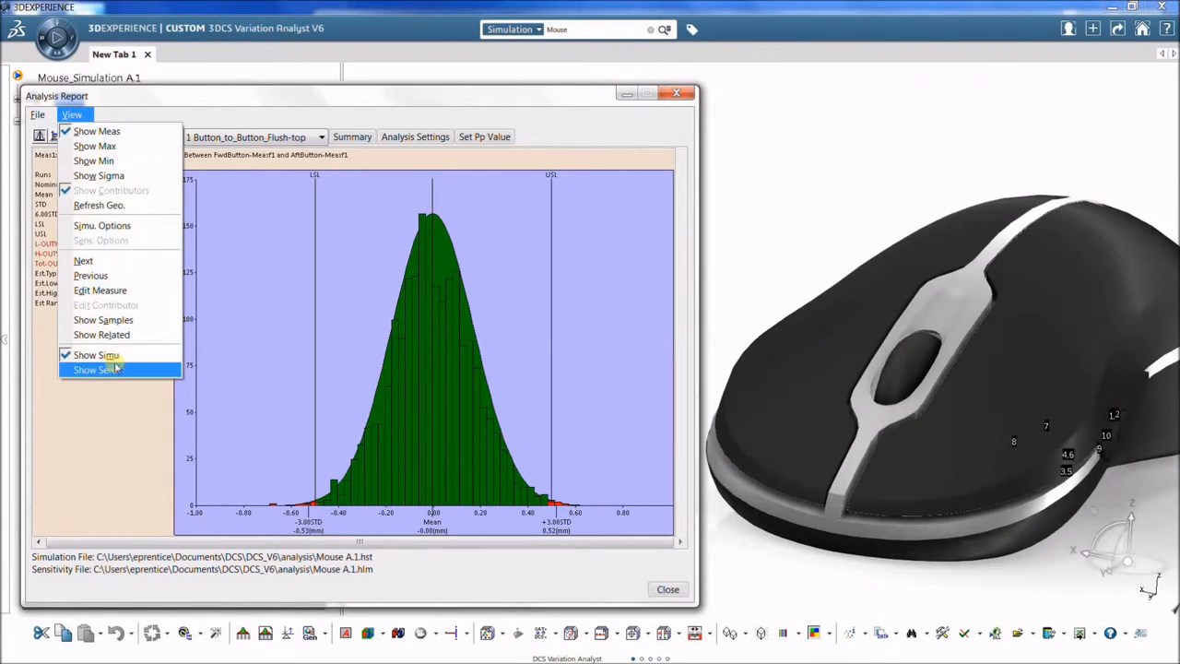
# Step: Show Button_to_Button_Flush-top sensitivity contributors and set up a GeoFactor analysis with gradient step 0.1
pyautogui.click(96, 370)
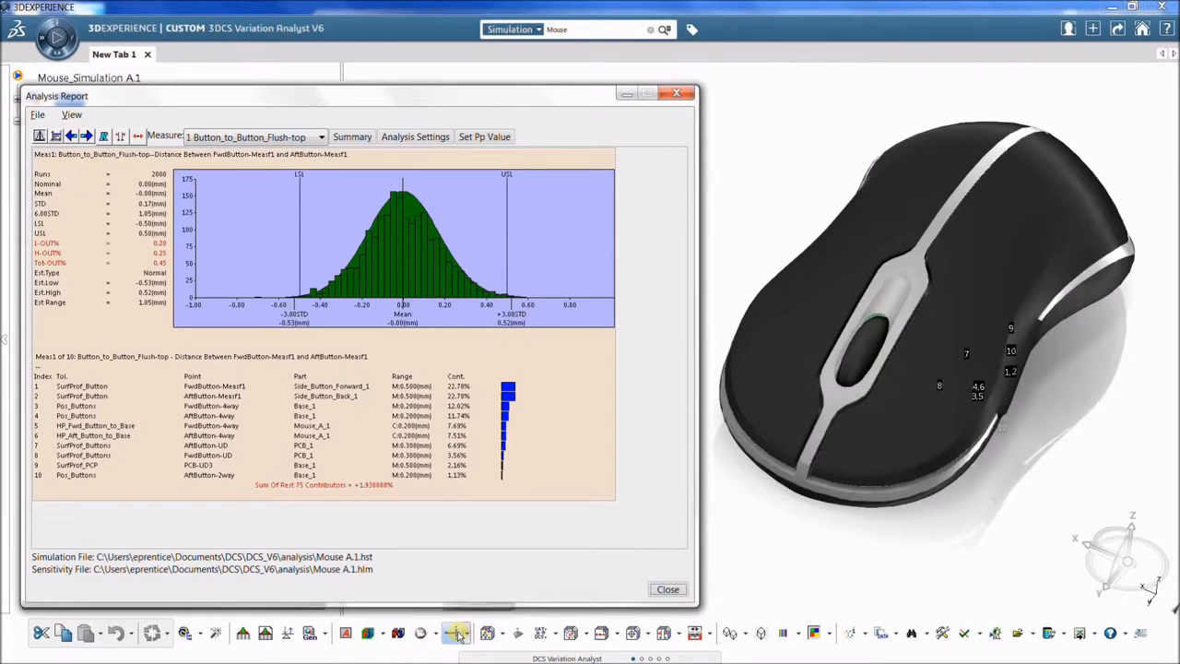
pyautogui.click(456, 632)
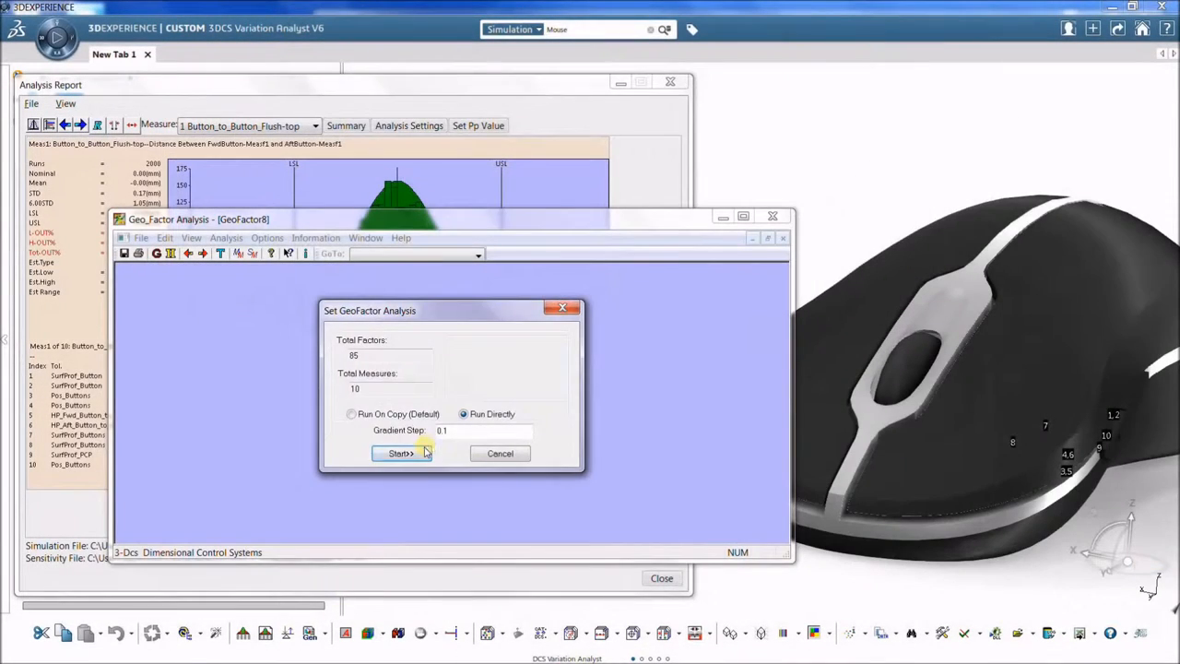
# Step: Run the GeoFactor analysis, view the 4 Left_Click_Gap table, and close the report windows
pyautogui.click(400, 453)
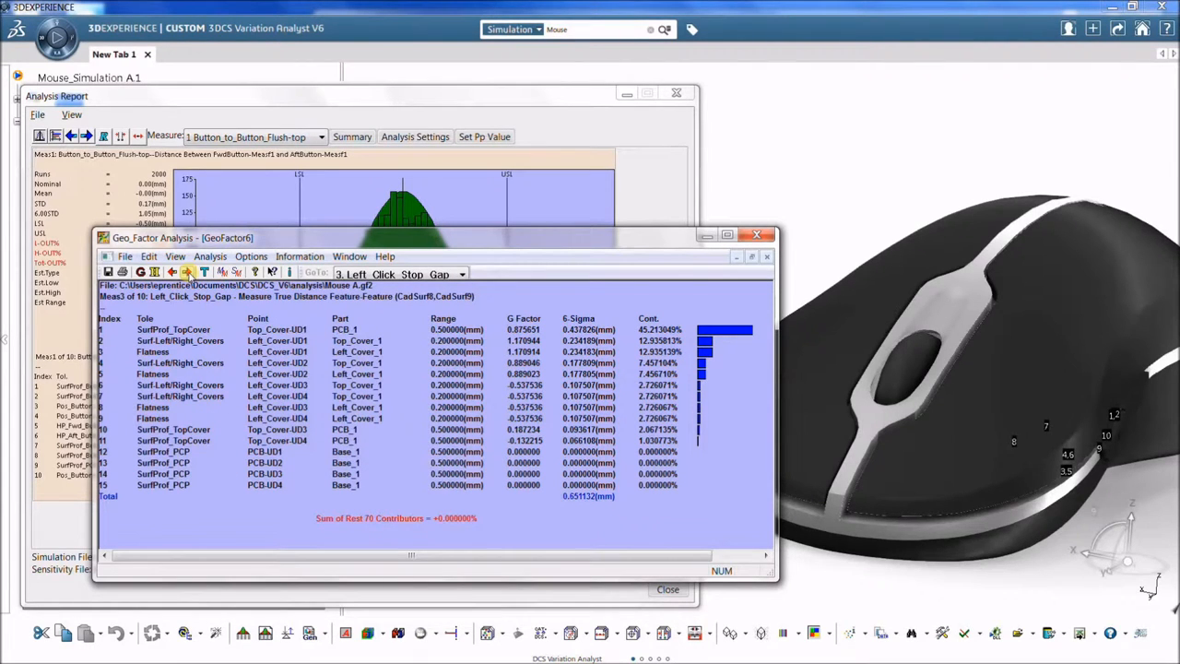
pyautogui.click(185, 271)
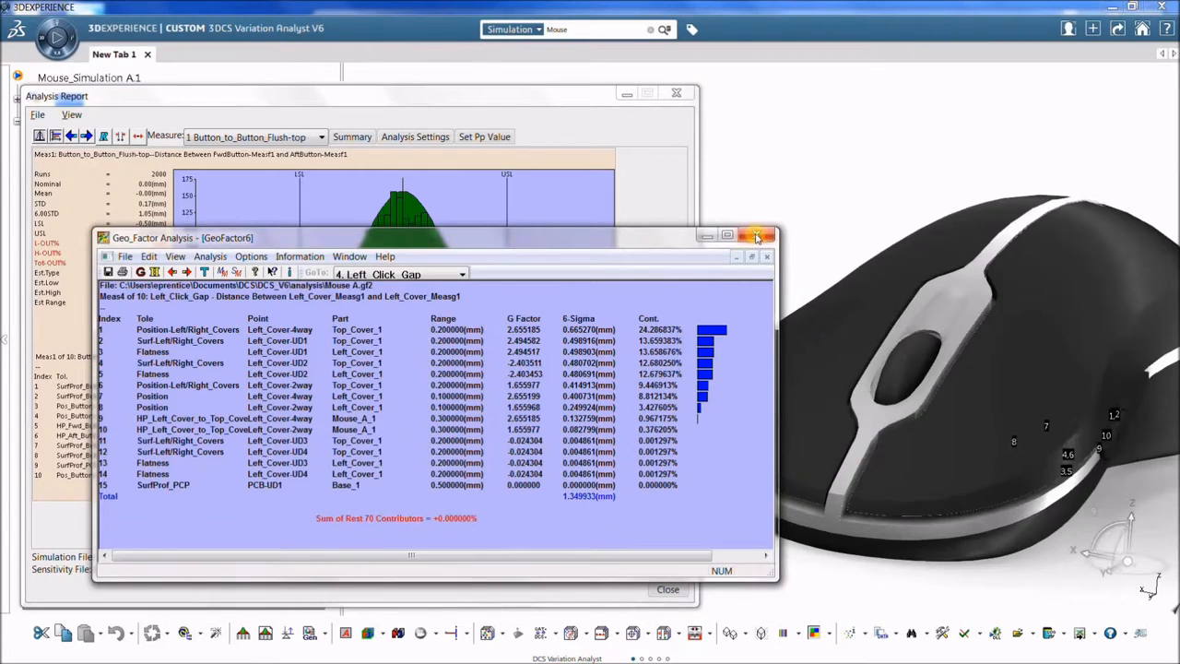
pyautogui.click(756, 237)
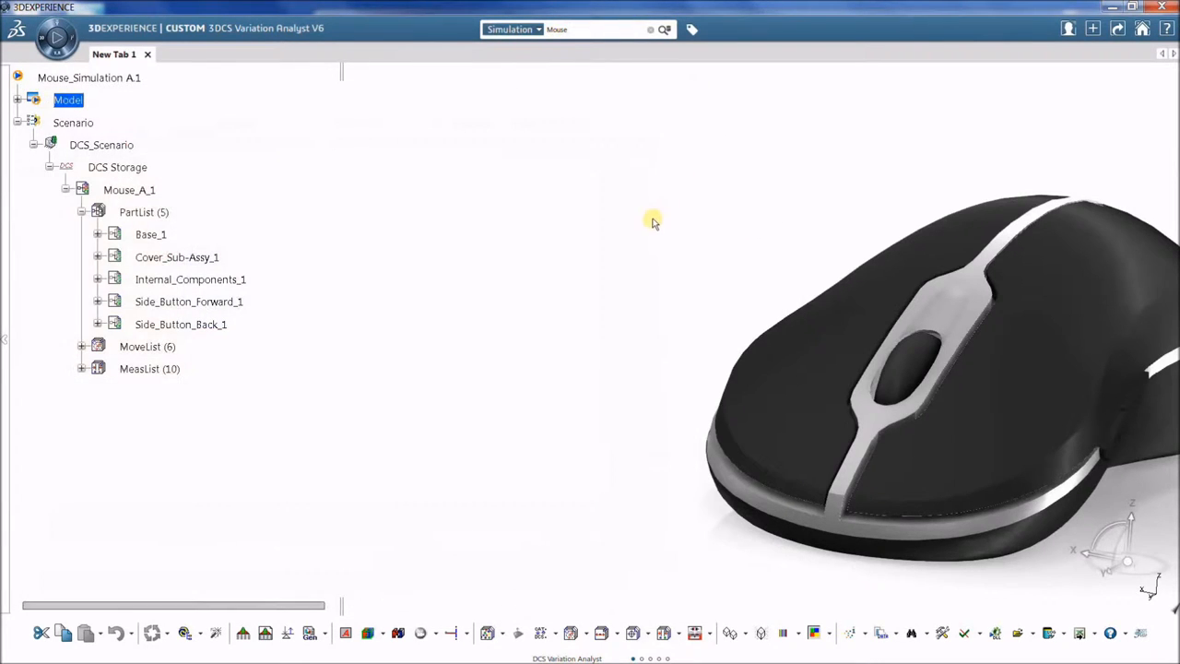